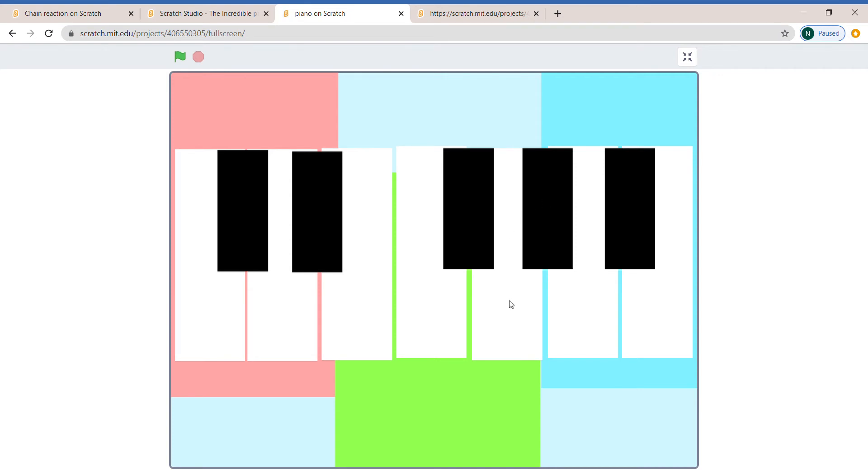
{"action": "mouse_move", "coordinate": [580, 381]}
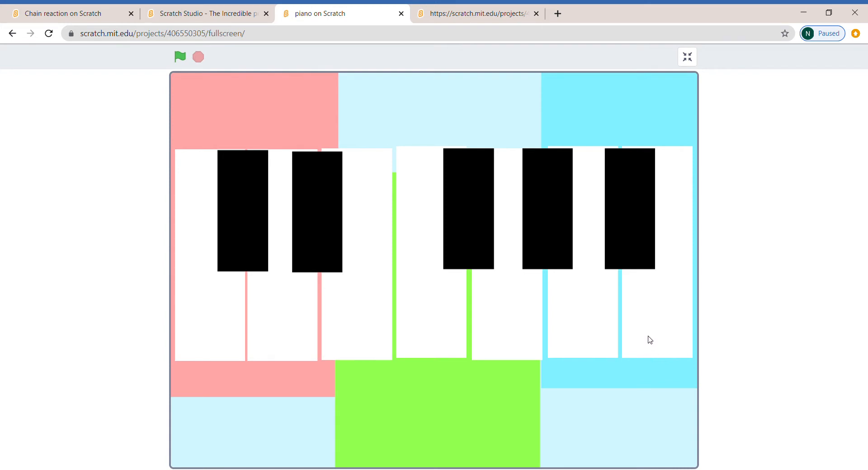
{"action": "mouse_move", "coordinate": [648, 338]}
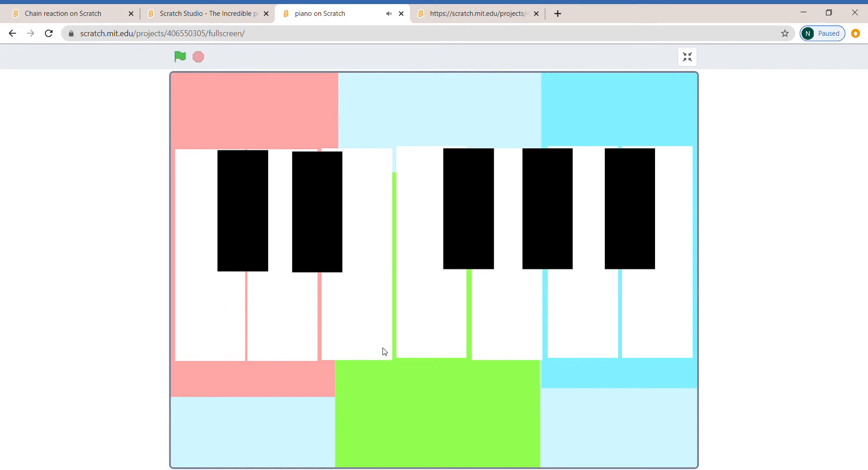
{"action": "mouse_move", "coordinate": [216, 318]}
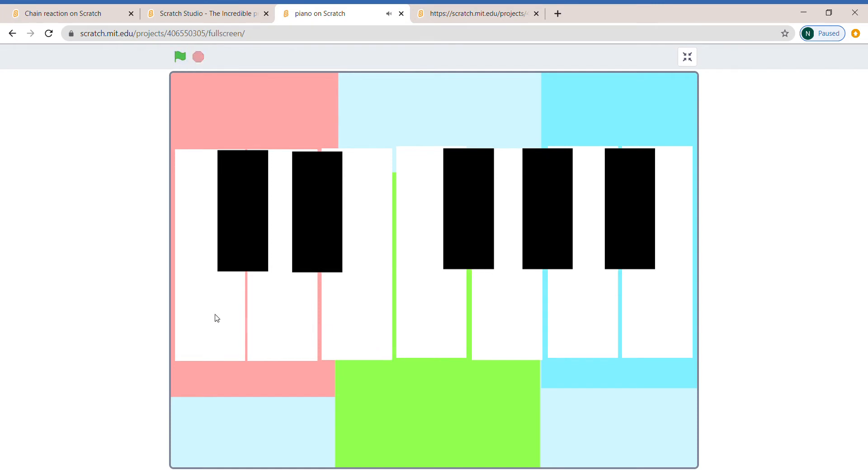
Step: Play the leftmost and third white keys, then leave full-screen view
{"action": "left_click", "coordinate": [179, 56]}
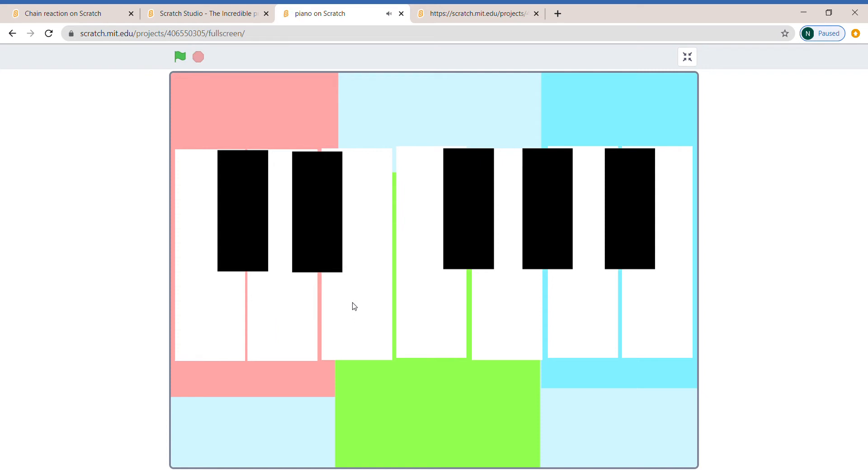
{"action": "mouse_move", "coordinate": [333, 308]}
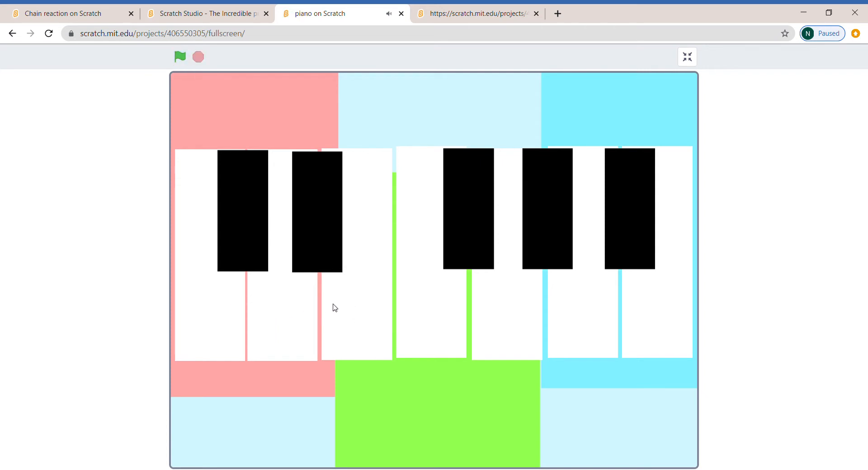
{"action": "left_click", "coordinate": [179, 56]}
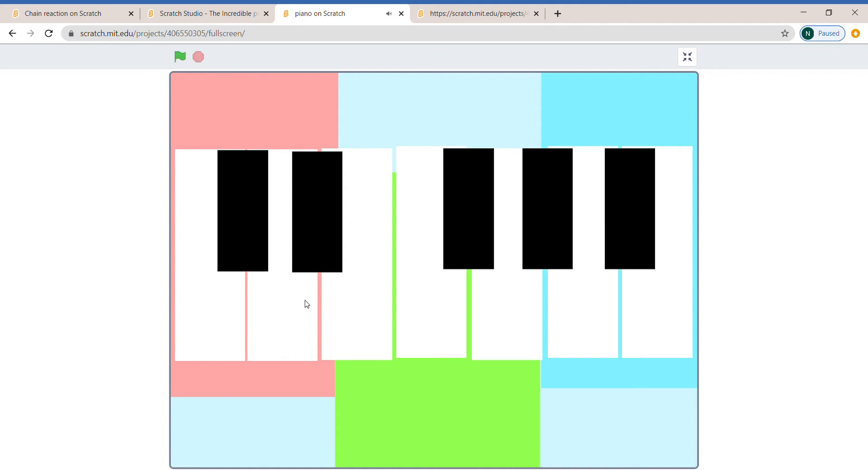
{"action": "mouse_move", "coordinate": [698, 432]}
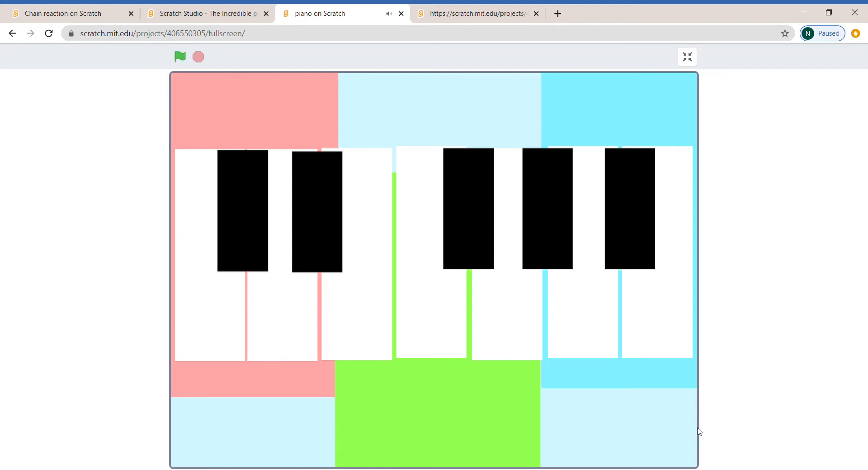
{"action": "mouse_move", "coordinate": [556, 255]}
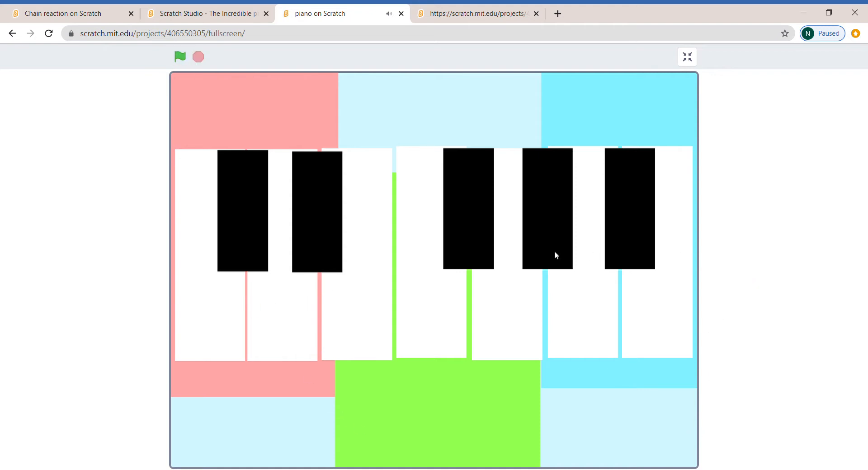
{"action": "mouse_move", "coordinate": [639, 183]}
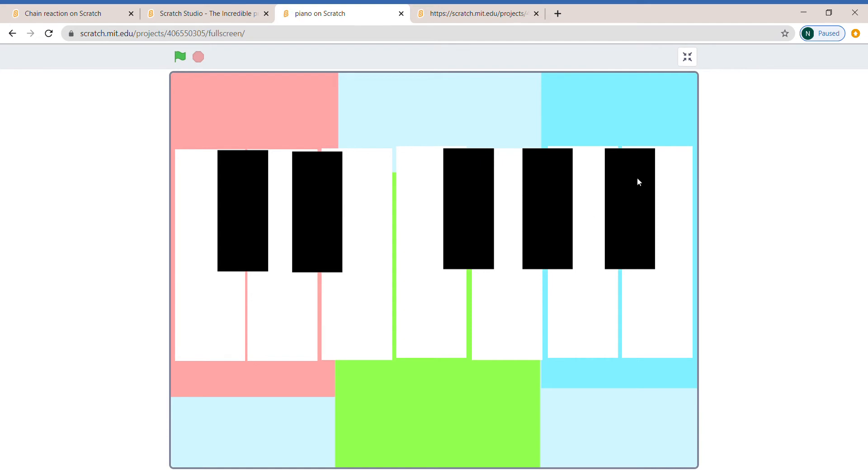
{"action": "left_click", "coordinate": [686, 56]}
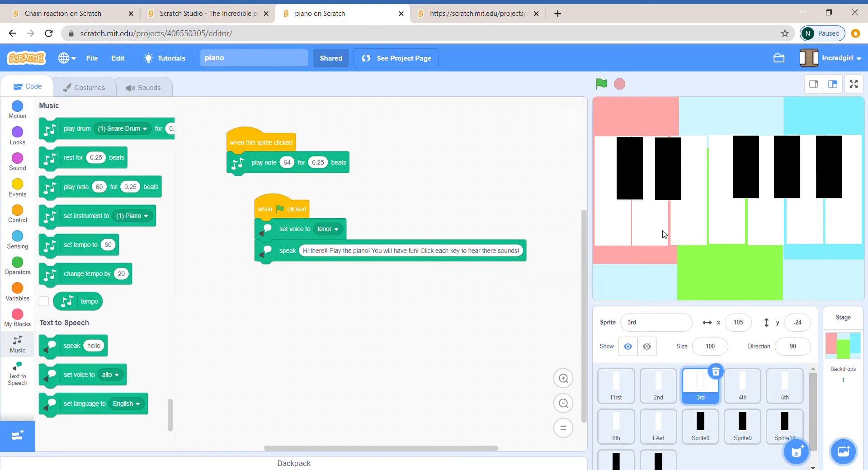
Step: Review the note scripts of the First, 2nd and 3rd key sprites before adding a new sprite
{"action": "left_click", "coordinate": [616, 386]}
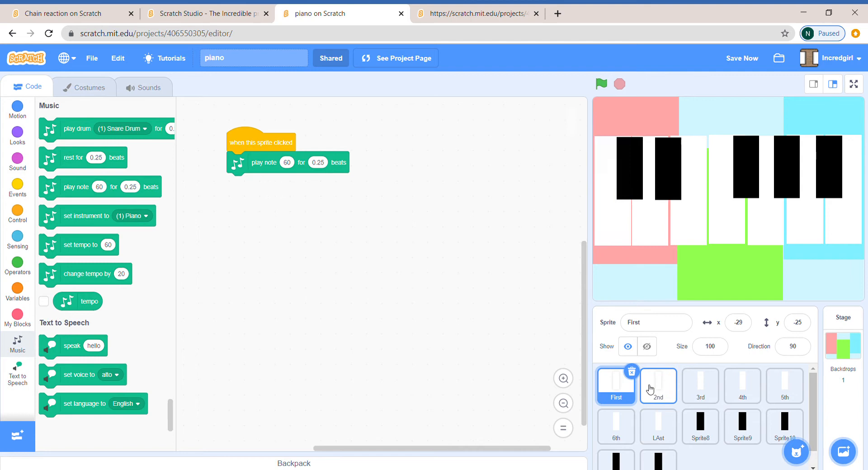
{"action": "left_click", "coordinate": [700, 386]}
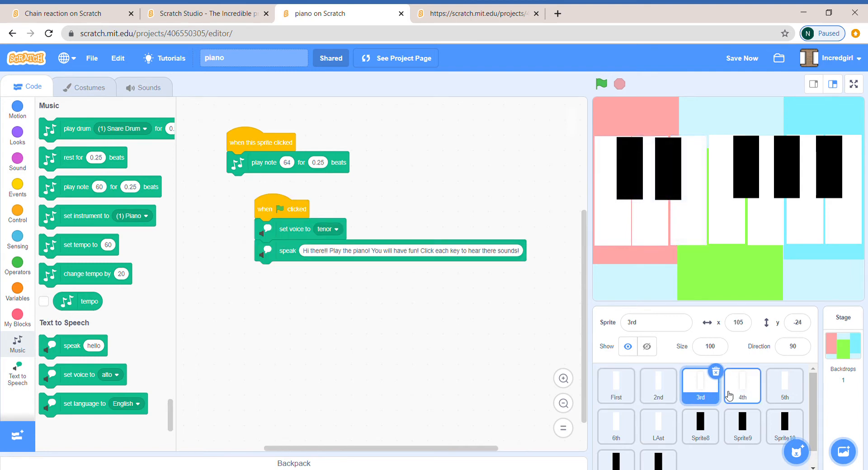
{"action": "left_click", "coordinate": [615, 385]}
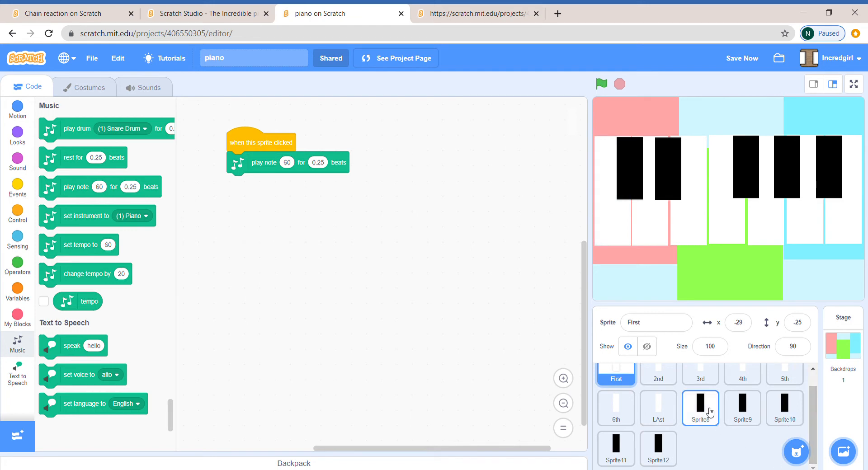
{"action": "left_click", "coordinate": [657, 373]}
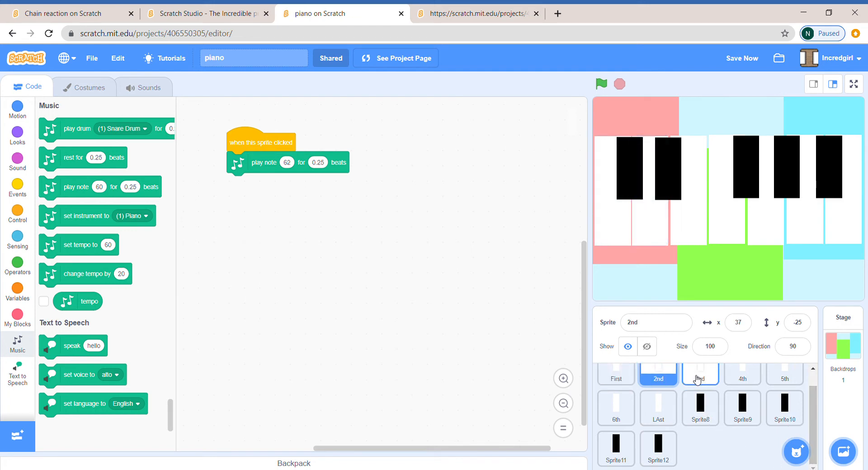
{"action": "left_click", "coordinate": [700, 372]}
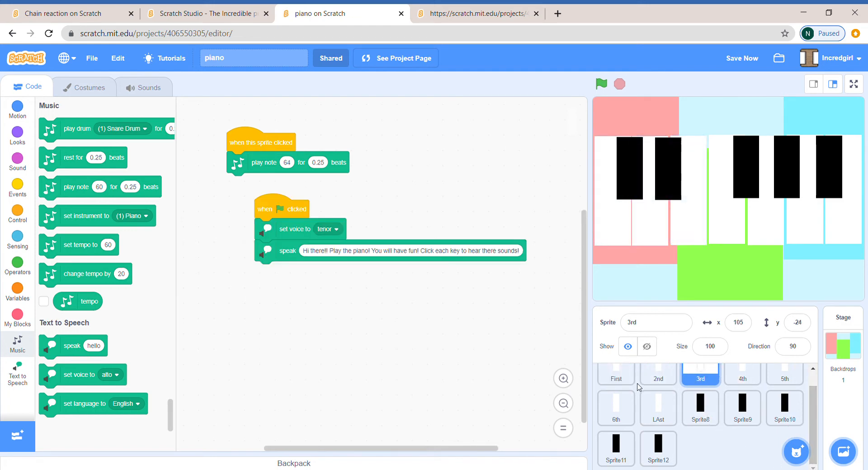
{"action": "left_click", "coordinate": [616, 373]}
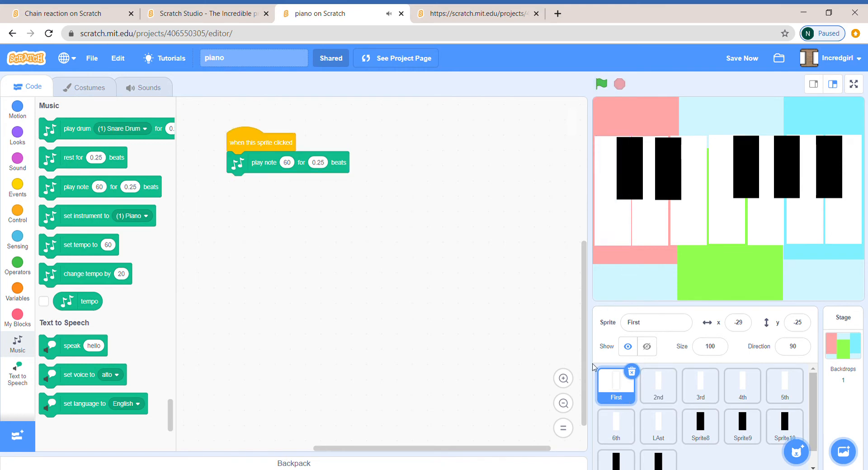
{"action": "scroll", "scroll_direction": "down", "scroll_amount": 3}
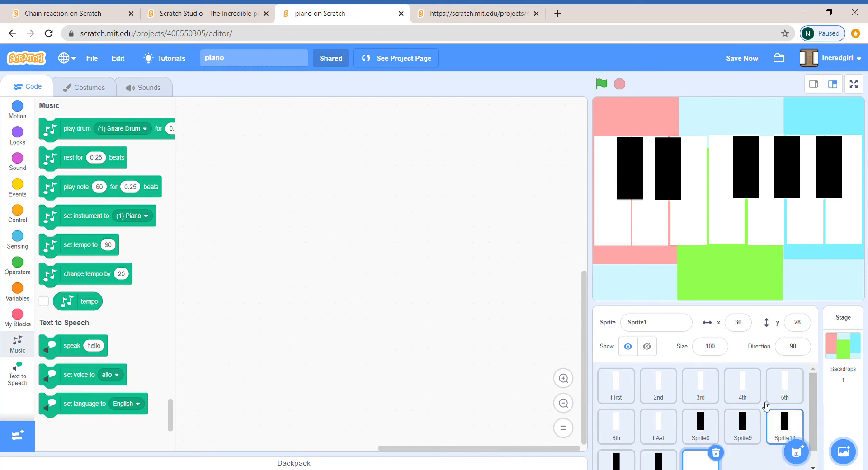
Step: Paint the new sprite's costume as a filled rectangle with no outline
{"action": "left_click", "coordinate": [84, 86]}
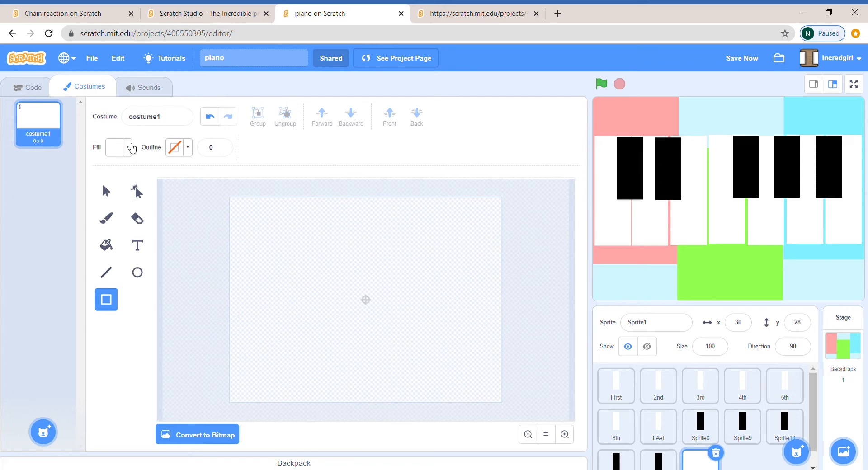
{"action": "left_click", "coordinate": [186, 148]}
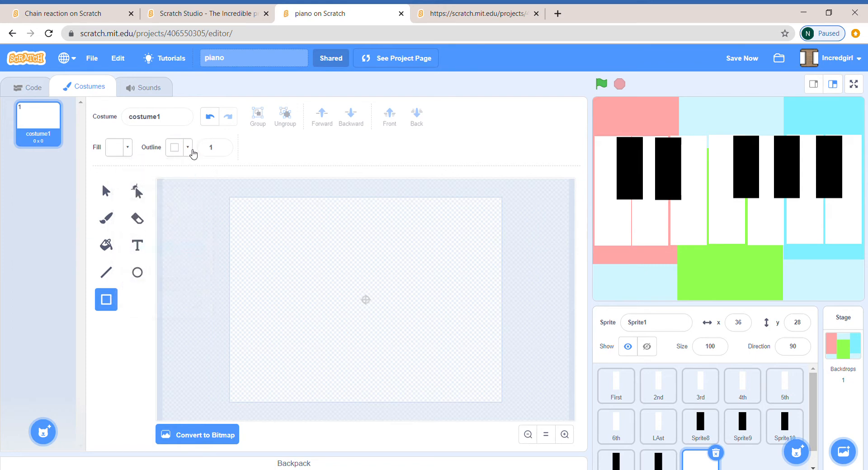
{"action": "left_click", "coordinate": [176, 147]}
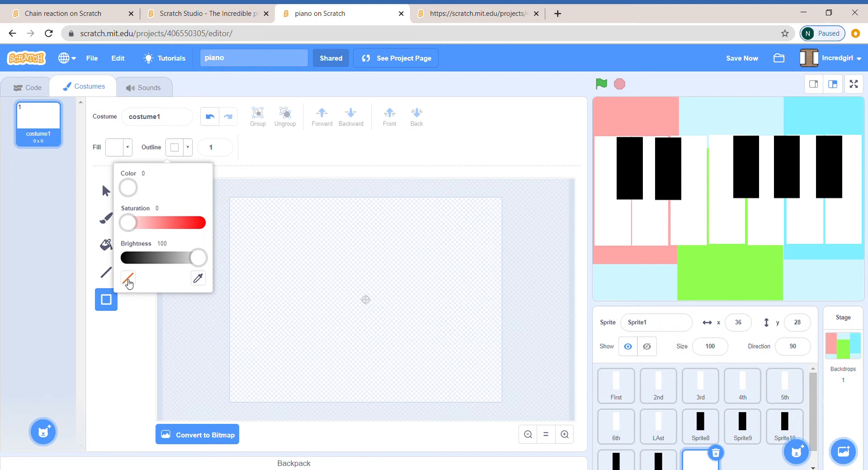
{"action": "left_click", "coordinate": [128, 279]}
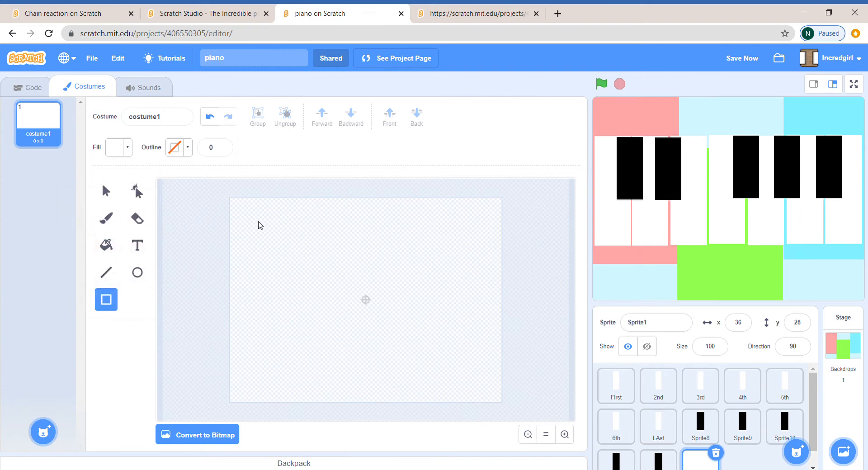
{"action": "left_click_drag", "start_coordinate": [260, 224], "coordinate": [415, 380]}
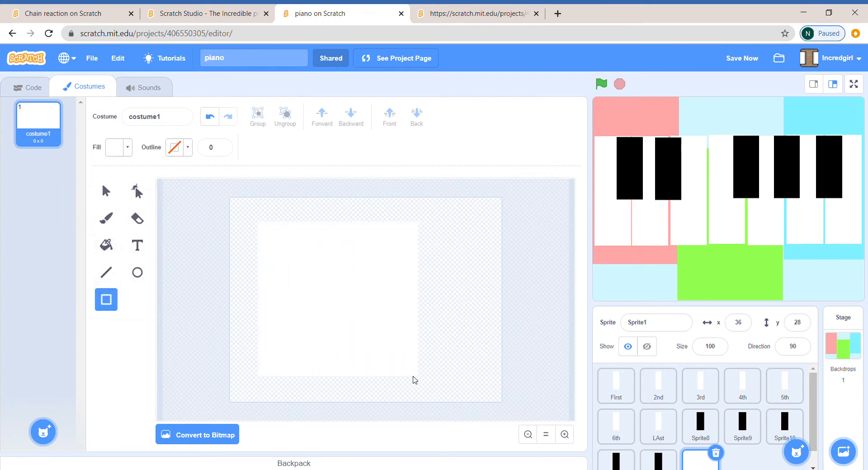
{"action": "left_click_drag", "start_coordinate": [259, 222], "coordinate": [411, 375]}
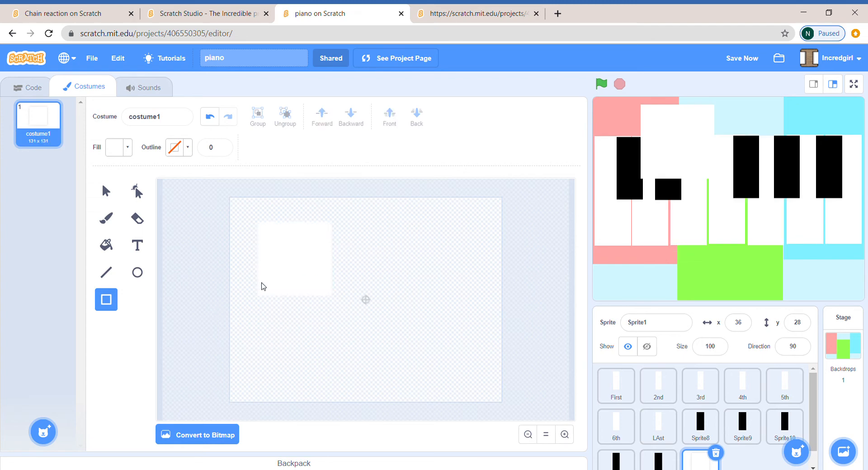
{"action": "mouse_move", "coordinate": [107, 184]}
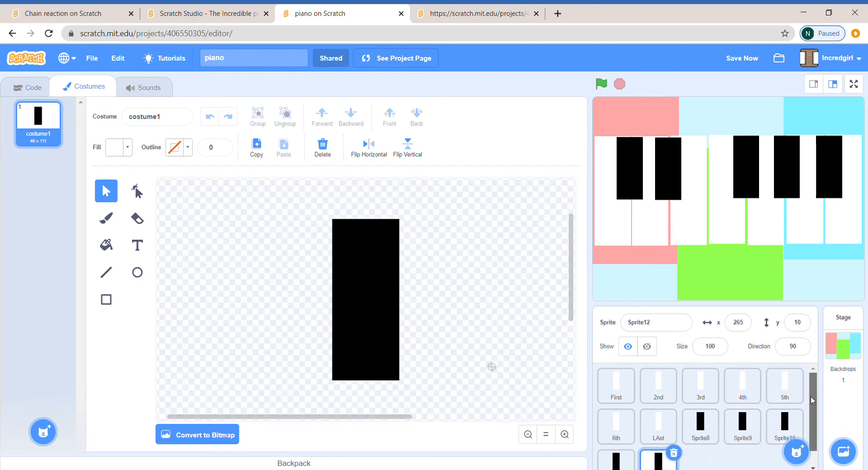
Step: Select the First white key sprite, viewing its duplicate/export/delete menu
{"action": "left_click", "coordinate": [615, 386]}
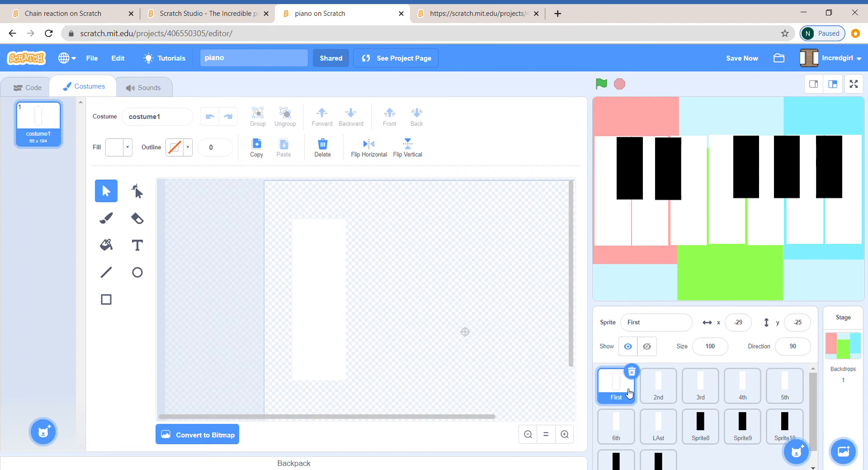
{"action": "right_click", "coordinate": [615, 386]}
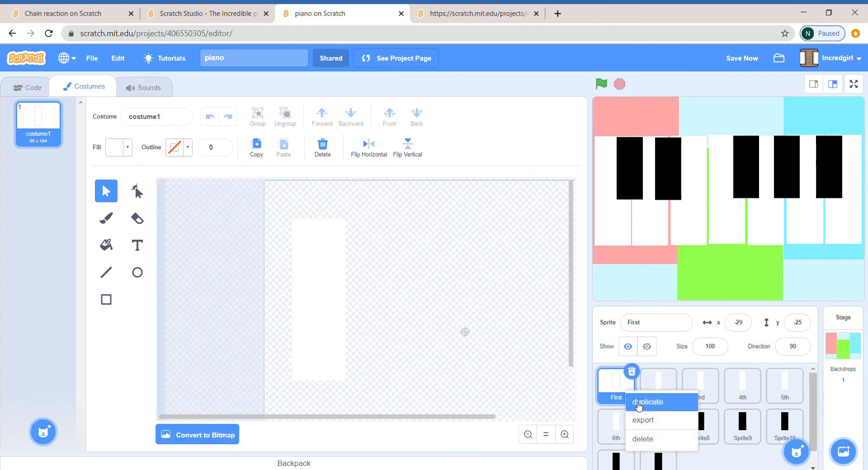
{"action": "left_click", "coordinate": [649, 403]}
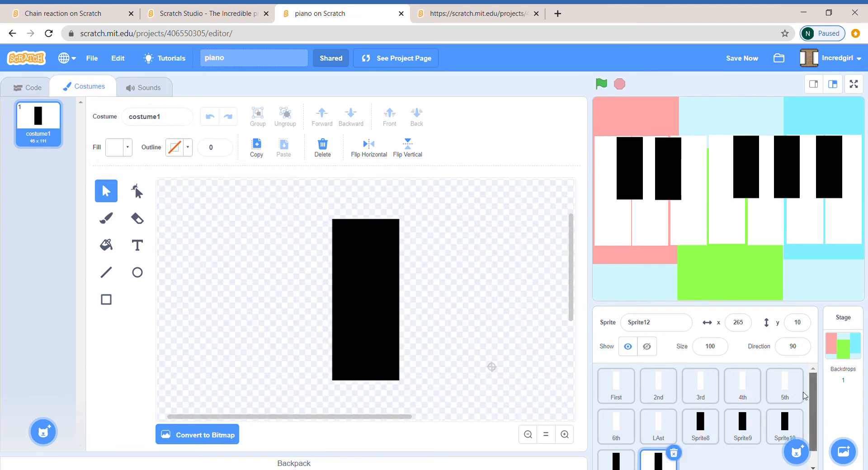
{"action": "left_click", "coordinate": [614, 386]}
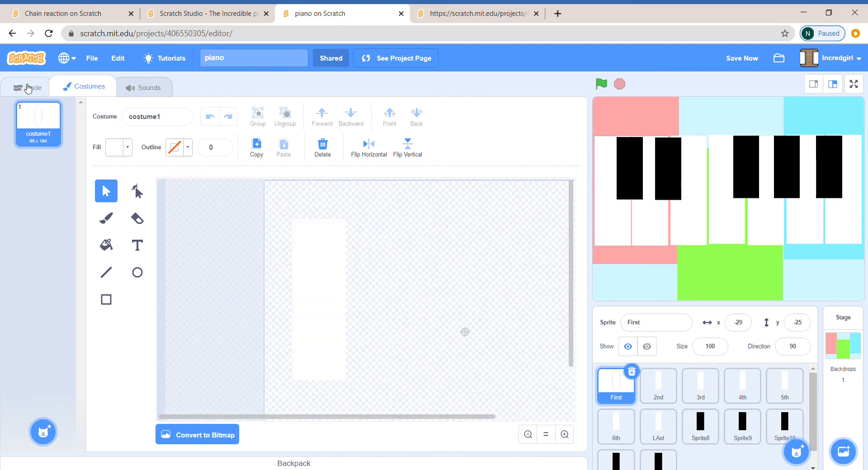
Step: Show the First key's script and inspect note values in a play note block's picker
{"action": "left_click", "coordinate": [27, 86]}
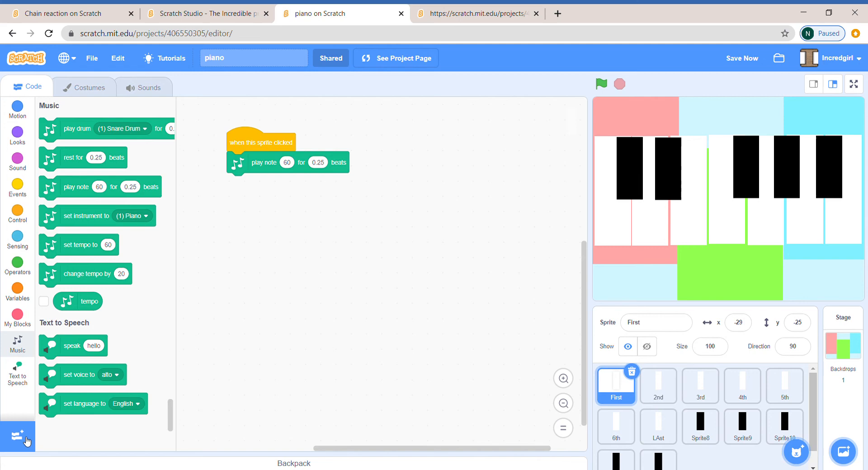
{"action": "left_click", "coordinate": [18, 437]}
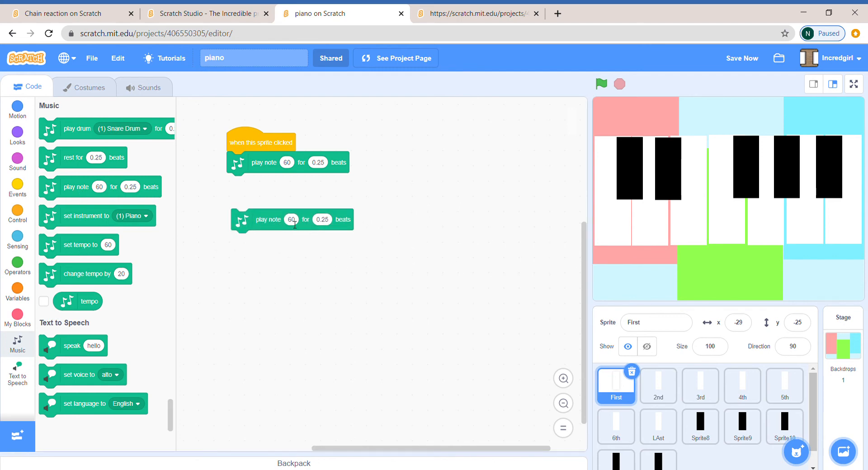
{"action": "left_click", "coordinate": [290, 220]}
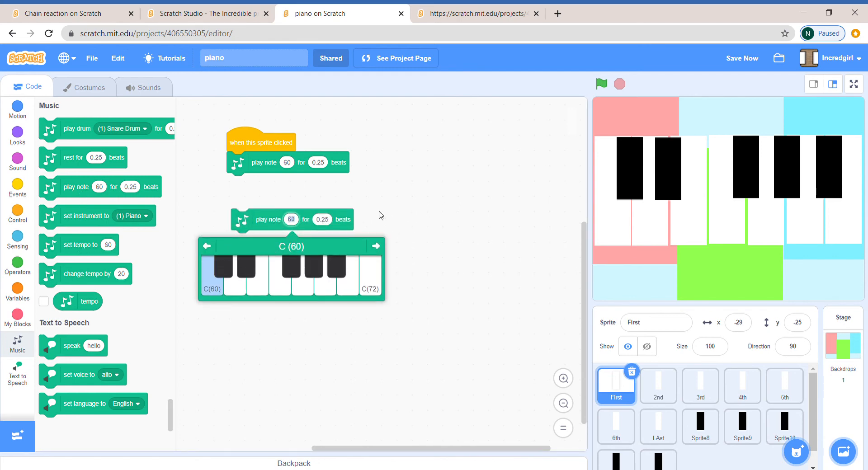
{"action": "mouse_move", "coordinate": [233, 282]}
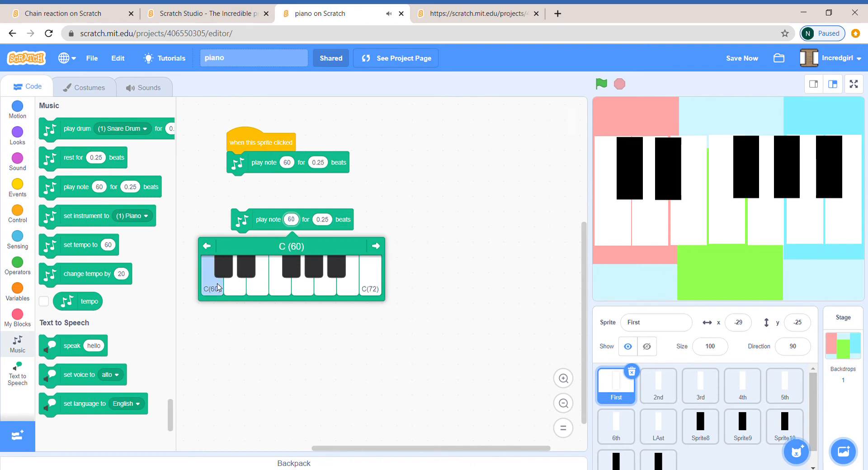
{"action": "mouse_move", "coordinate": [335, 389]}
{"action": "type", "text": "73"}
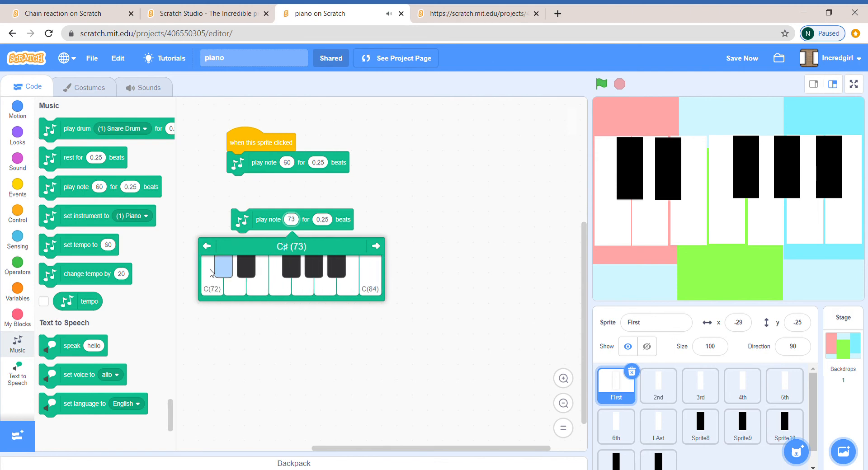
{"action": "left_click", "coordinate": [228, 271]}
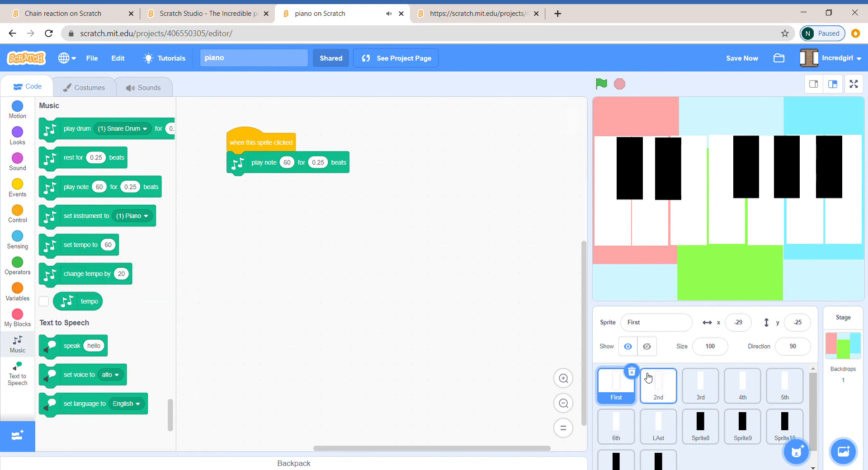
Step: Check the 2nd key's and two black keys' note values (65, 66, 70), then select the Stage
{"action": "left_click", "coordinate": [741, 386]}
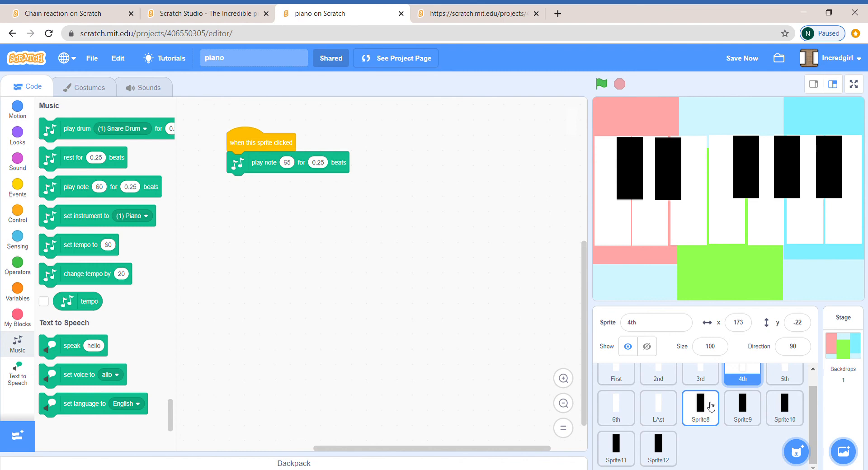
{"action": "left_click", "coordinate": [784, 408]}
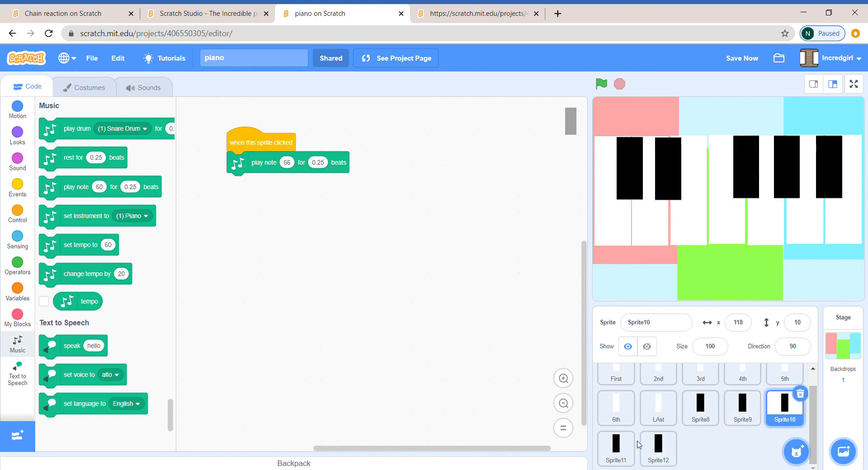
{"action": "left_click", "coordinate": [658, 446]}
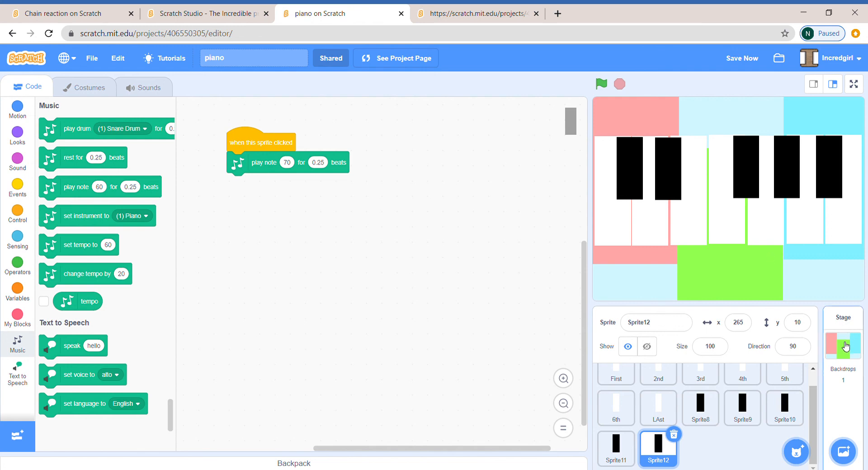
{"action": "left_click", "coordinate": [842, 332]}
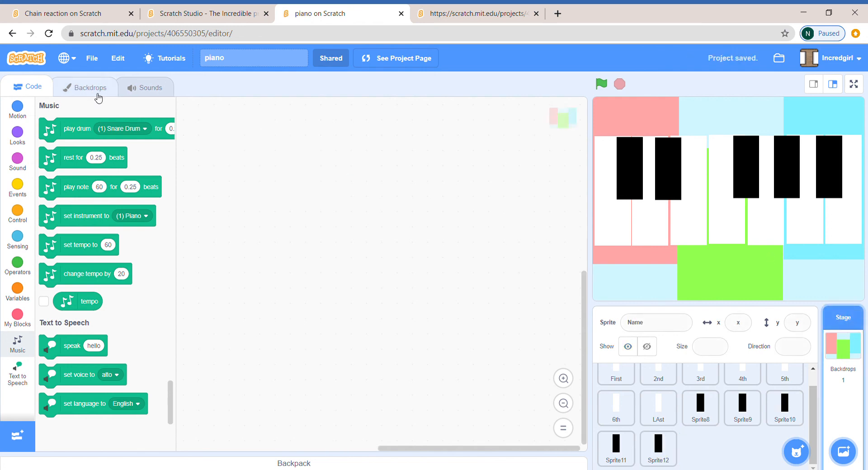
Step: Open the Blue Sky 2 backdrop with pink, green and blue rectangles in the paint editor
{"action": "left_click", "coordinate": [85, 87]}
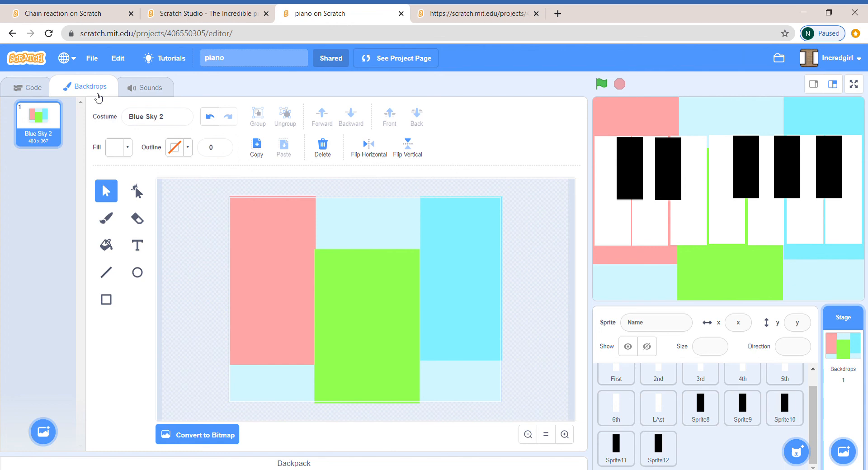
{"action": "mouse_move", "coordinate": [255, 273]}
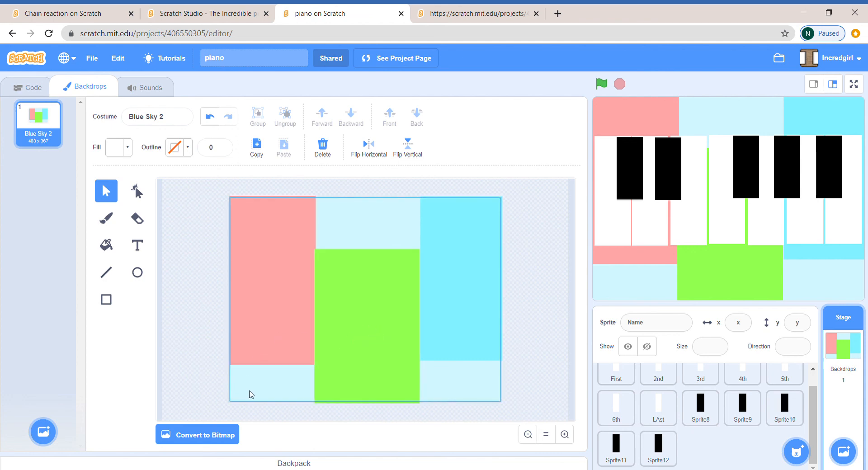
{"action": "left_click", "coordinate": [105, 299]}
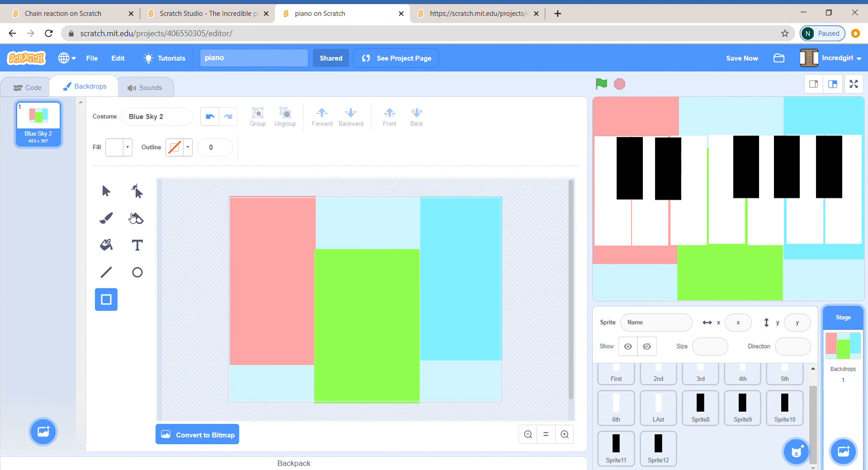
Step: Return to the code area and show the First key's play note 60 script
{"action": "left_click", "coordinate": [26, 87]}
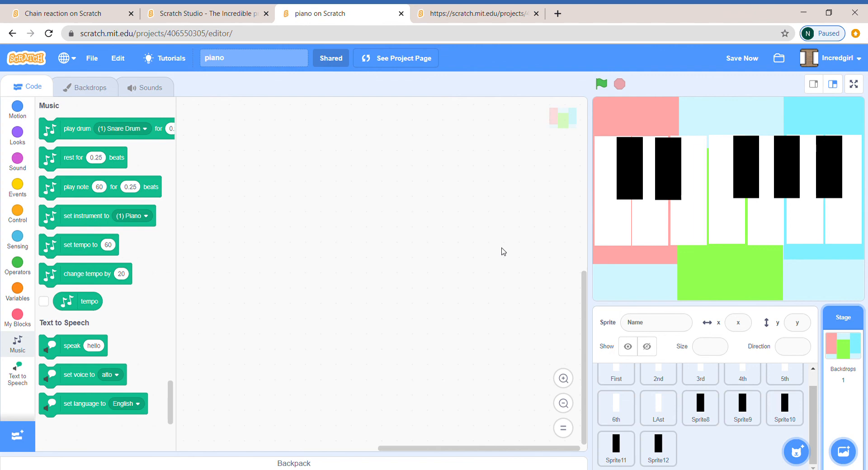
{"action": "scroll", "scroll_direction": "down", "scroll_amount": 3}
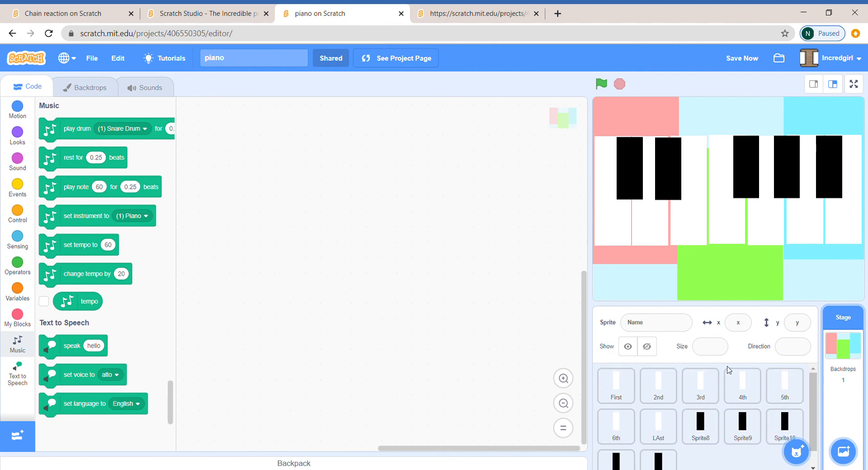
{"action": "left_click", "coordinate": [616, 385]}
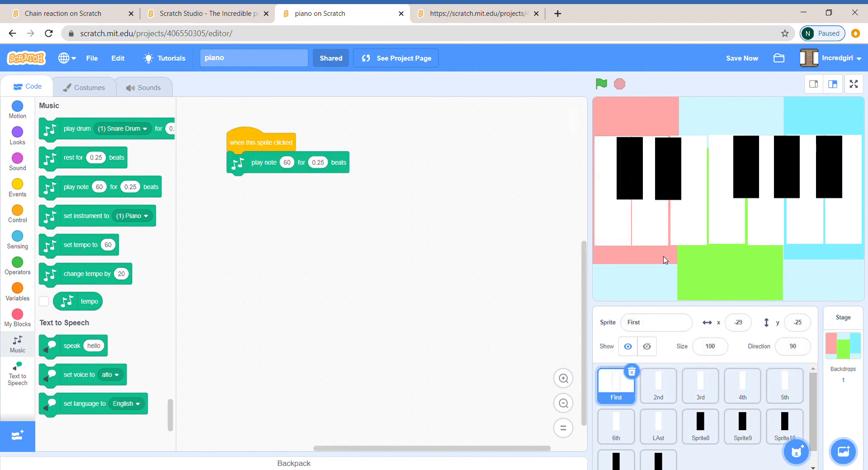
{"action": "mouse_move", "coordinate": [807, 149]}
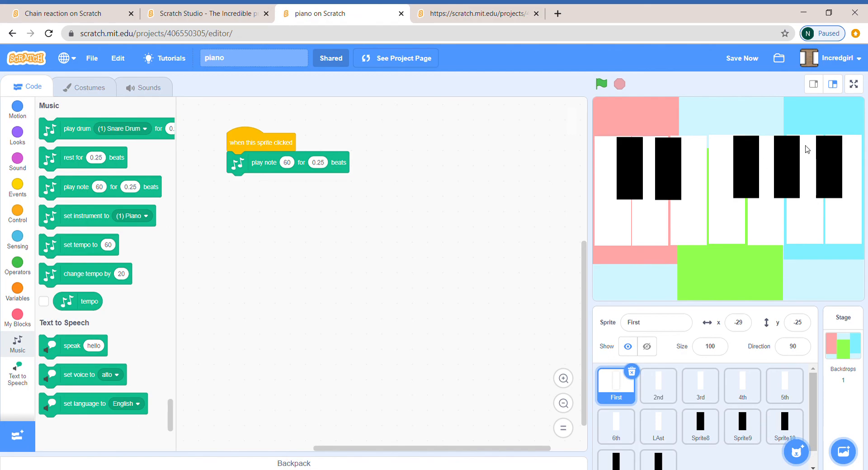